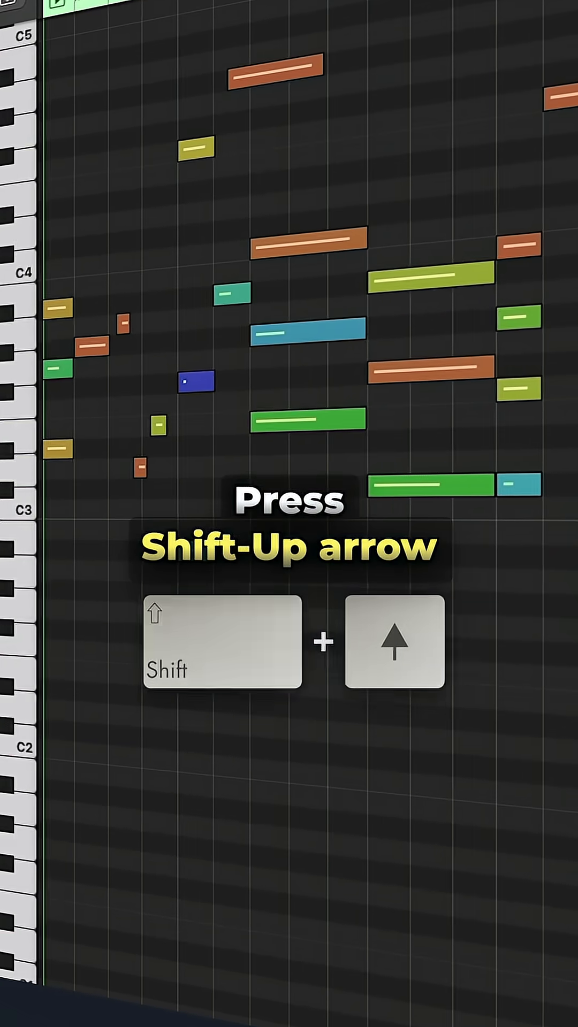
- Select the highest notes in the region, then the lowest notes
key(shift+up)
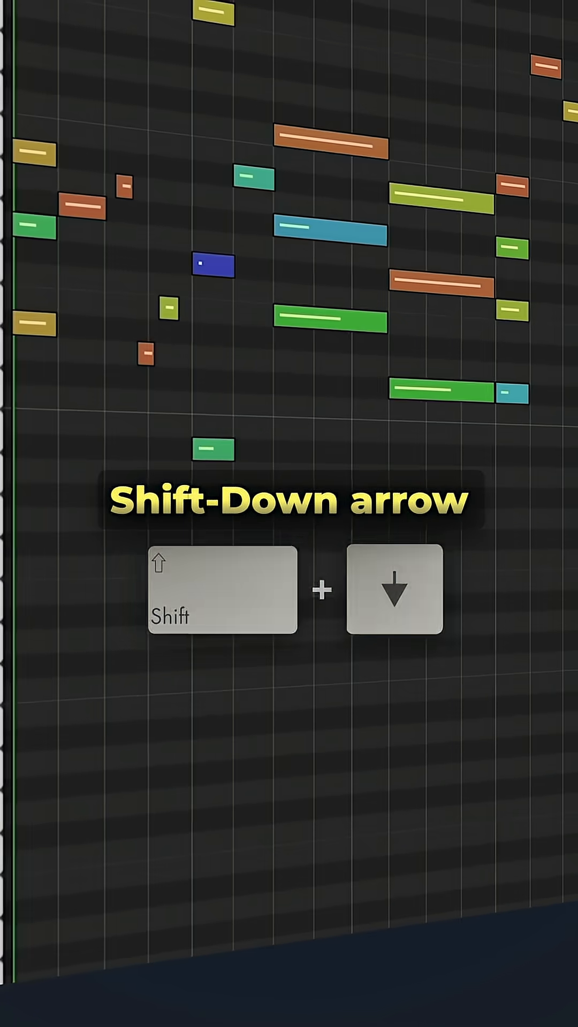
key(shift+down)
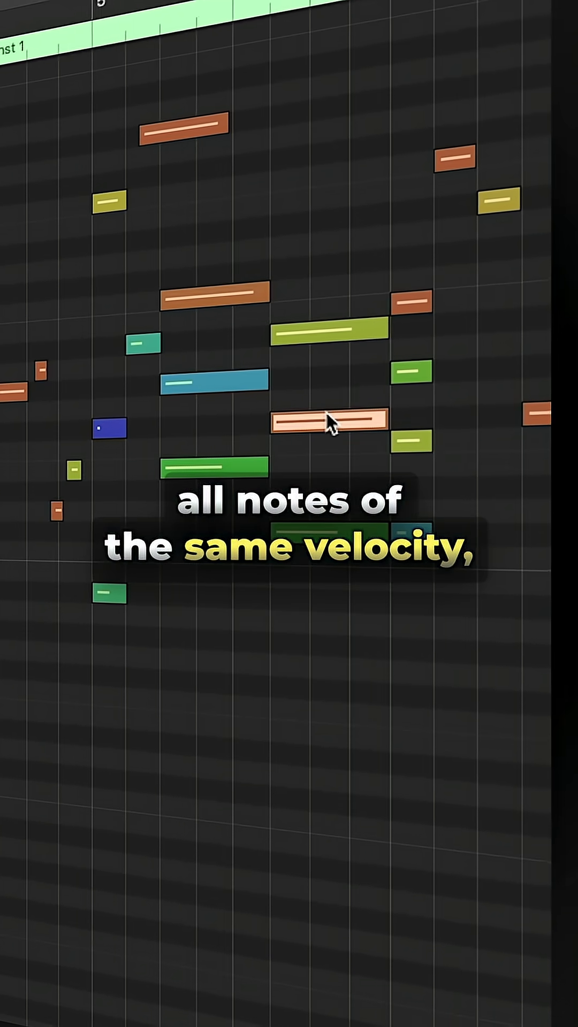
- Select all notes sharing the clicked note's velocity with Shift-C
key(shift+c)
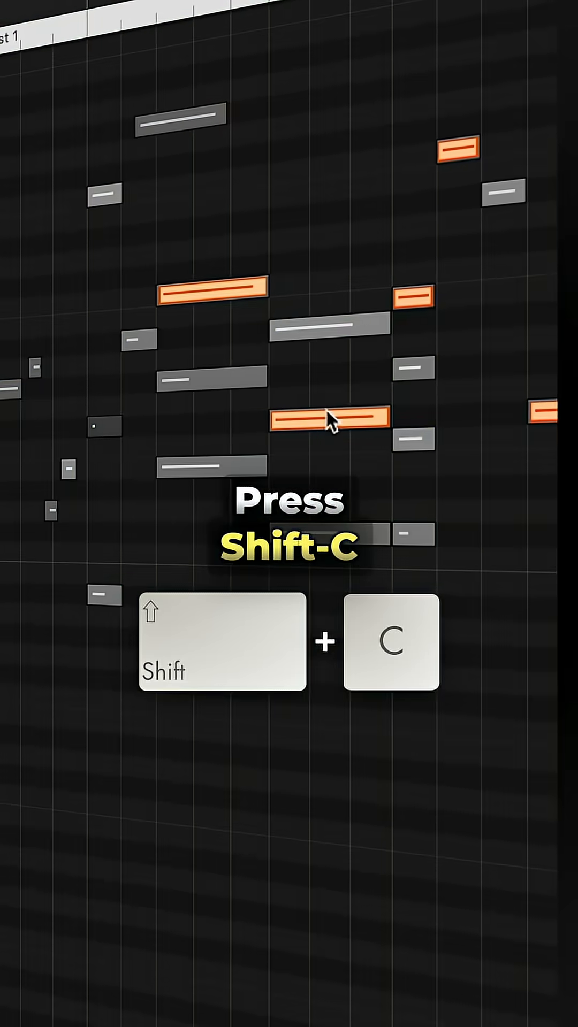
key(shift+c)
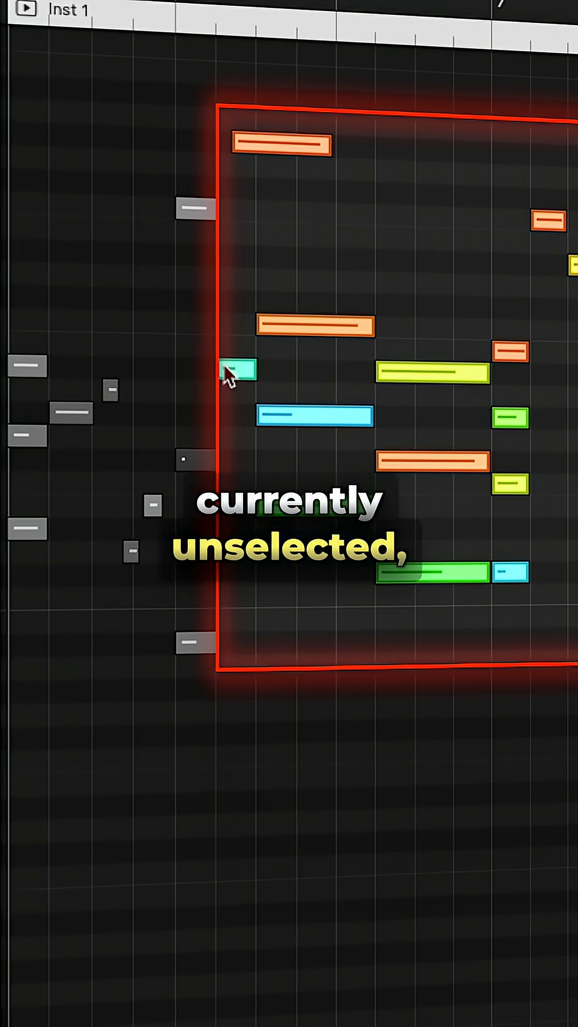
- Invert the note selection so the earlier notes become selected
key(shift+i)
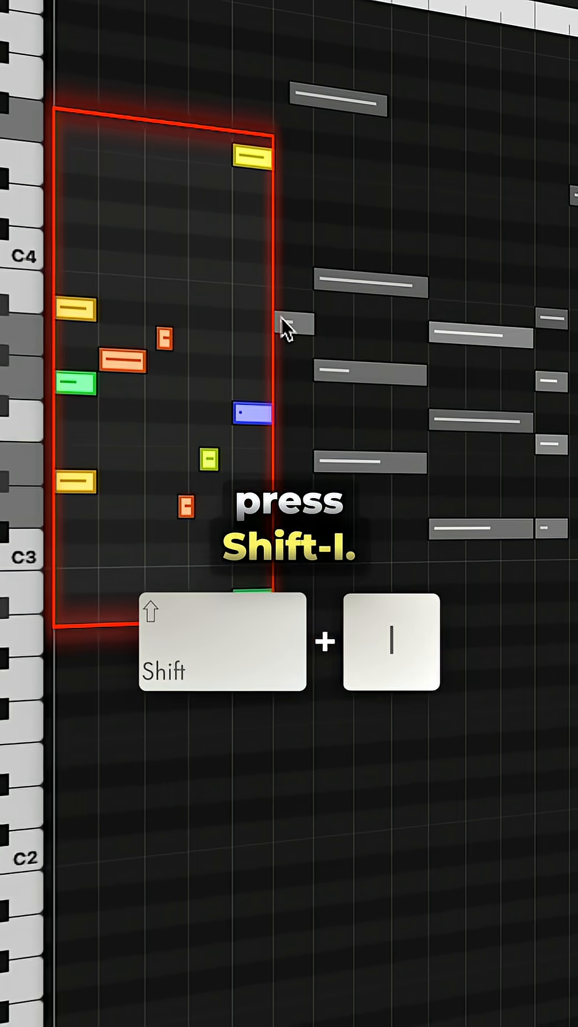